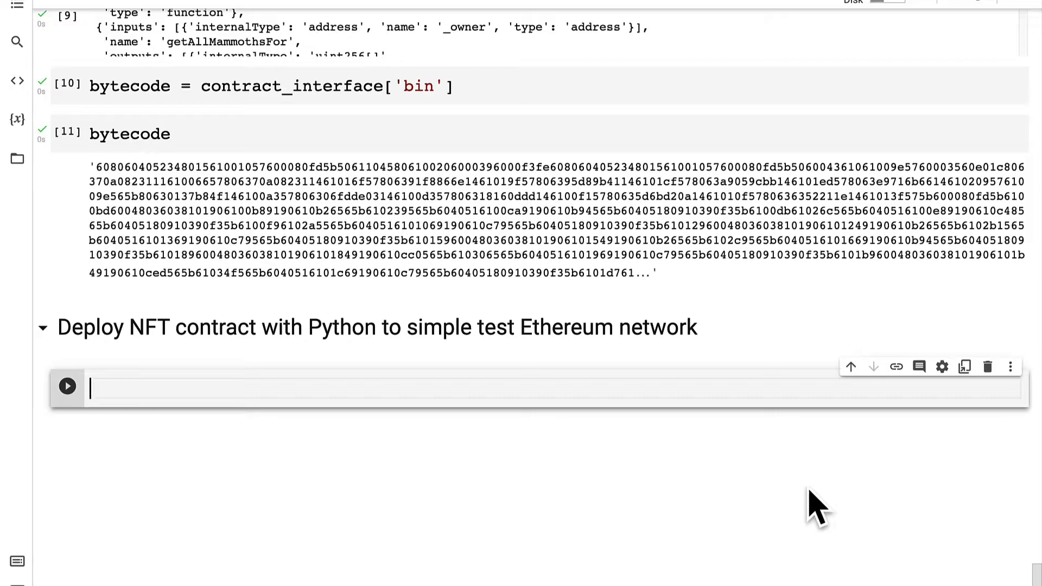
mouse_move(844, 451)
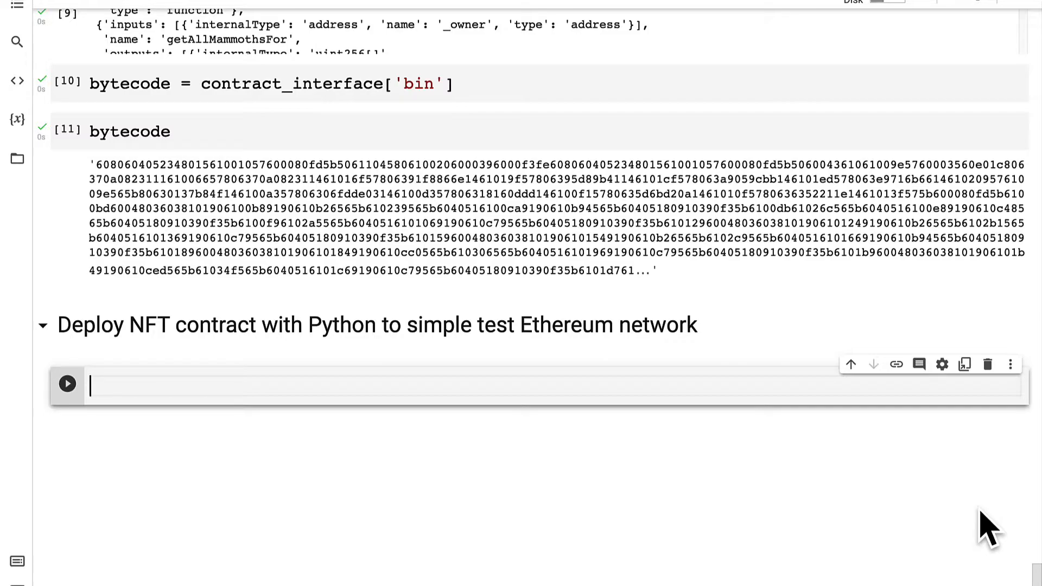
Run w3 = Web3(Web3.EthereumTesterProvider()) to connect to the Ethereum tester provider.
text(w3 = Web3)
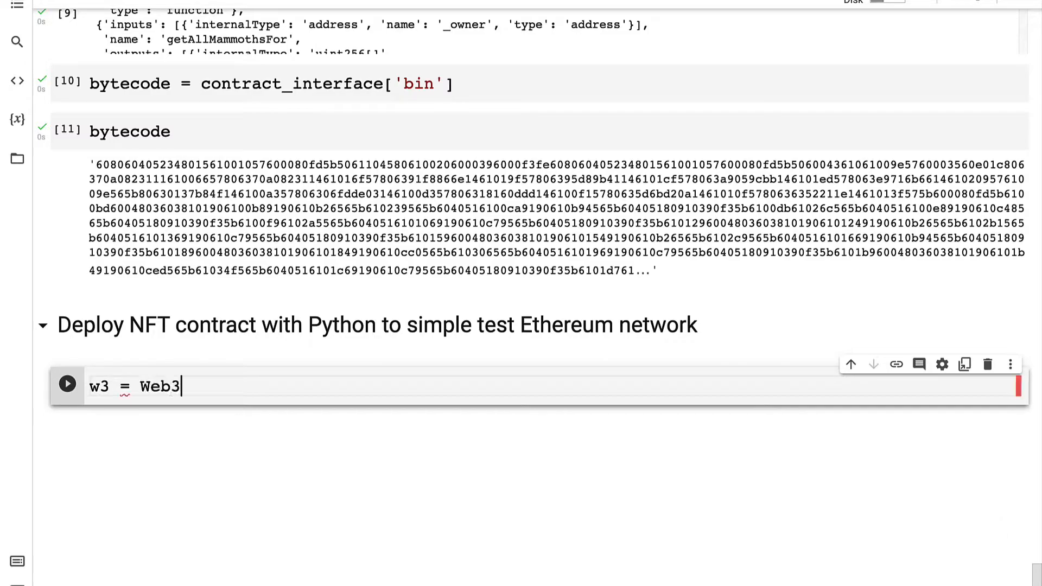
text((Web3.)
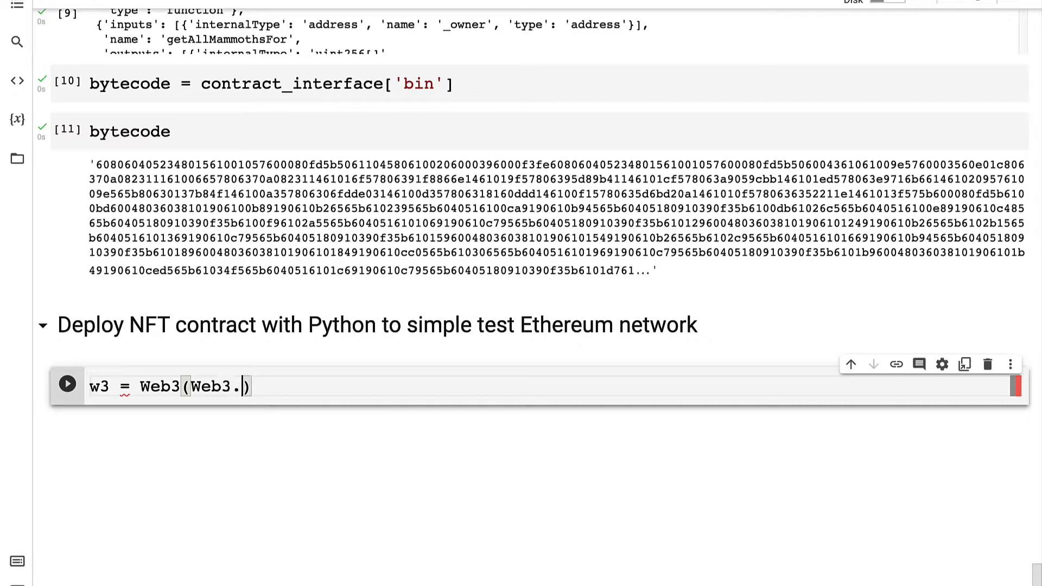
text(EthereumTesterPr)
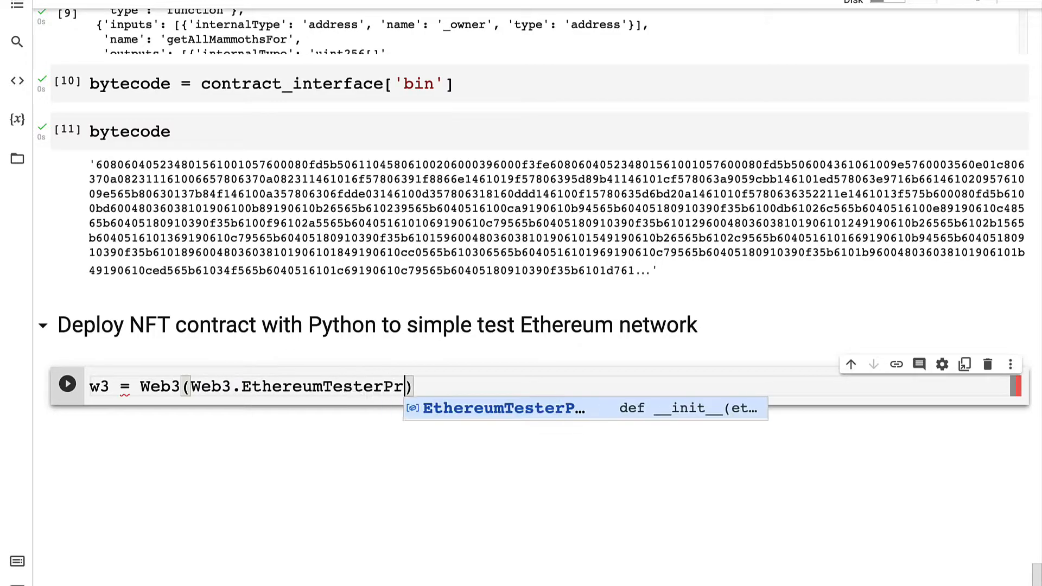
key(Tab)
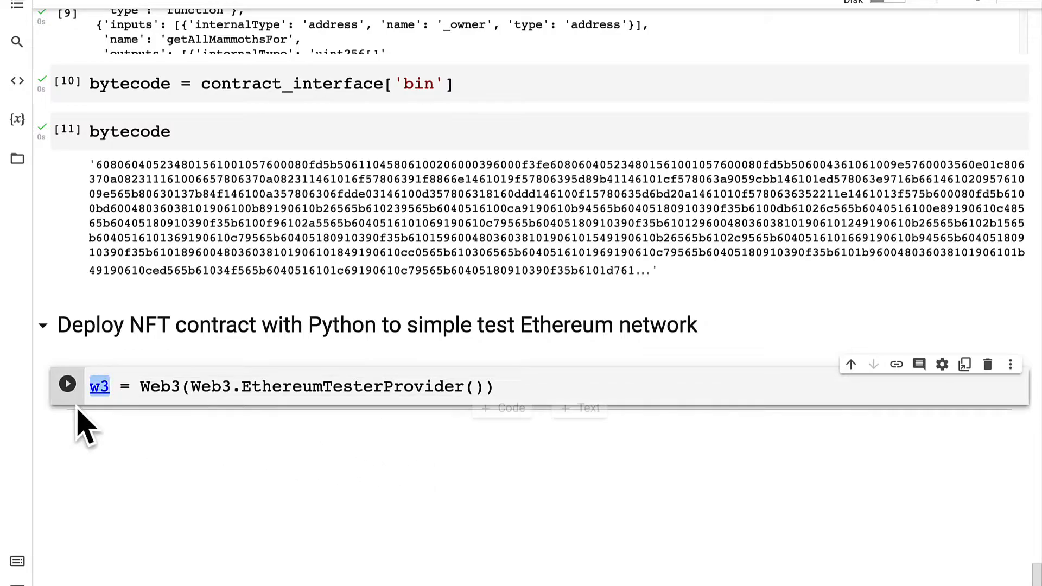
click(66, 384)
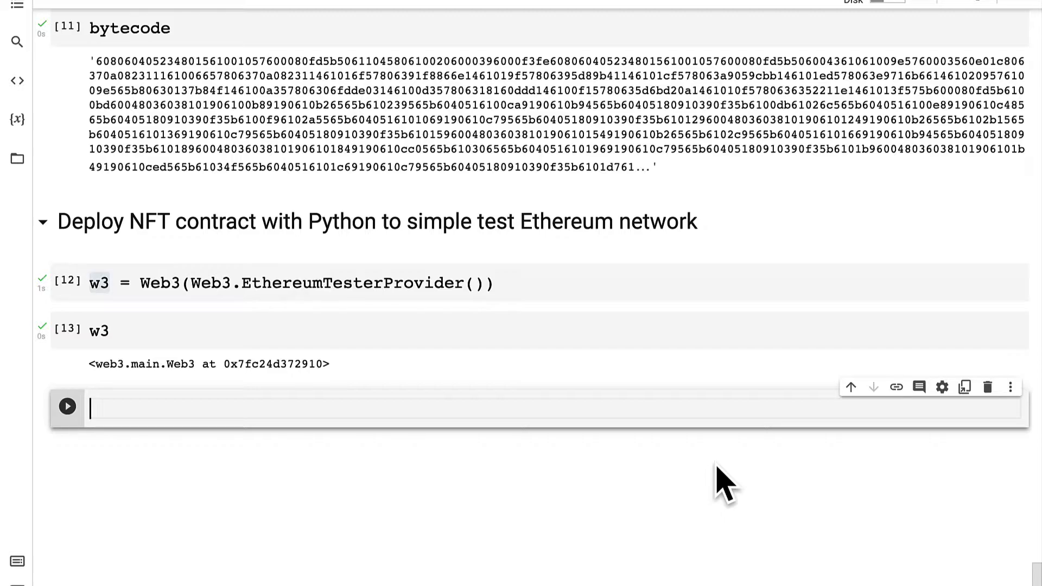
Run w3.eth.default_account = w3.eth.accounts[0] and display the default account address.
text(w3.eth.defaul)
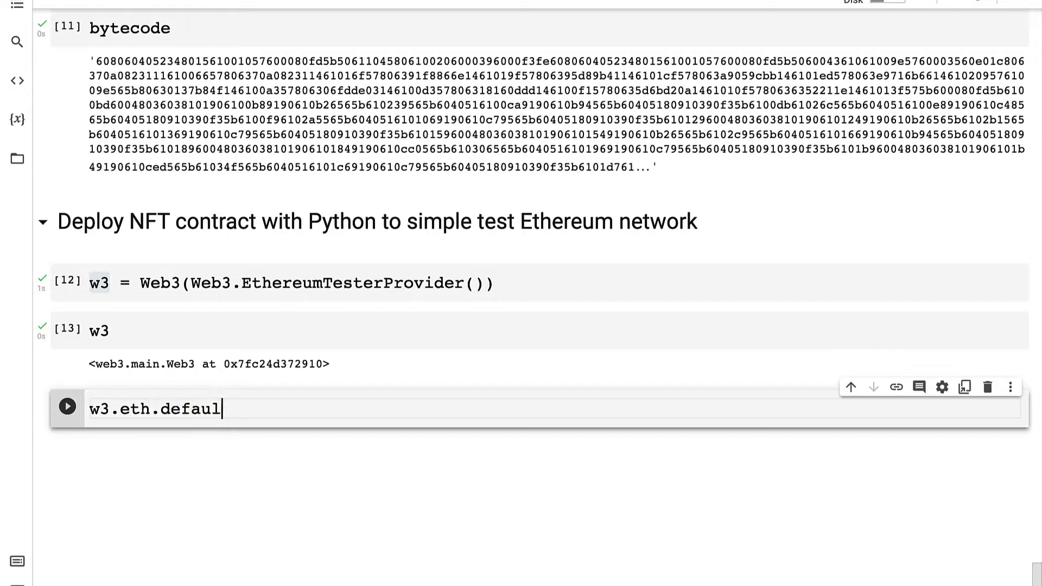
text(t_account)
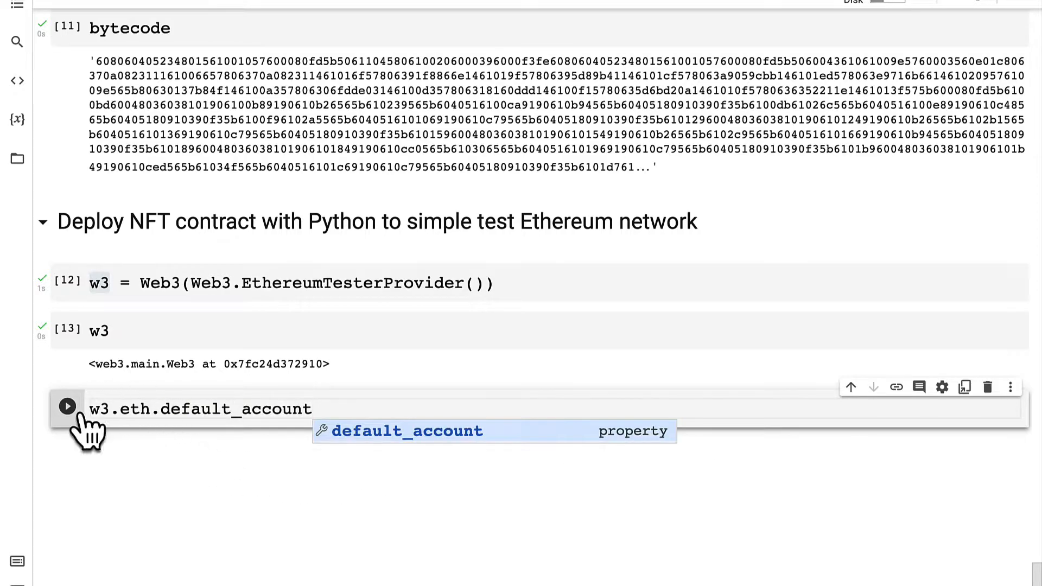
click(66, 407)
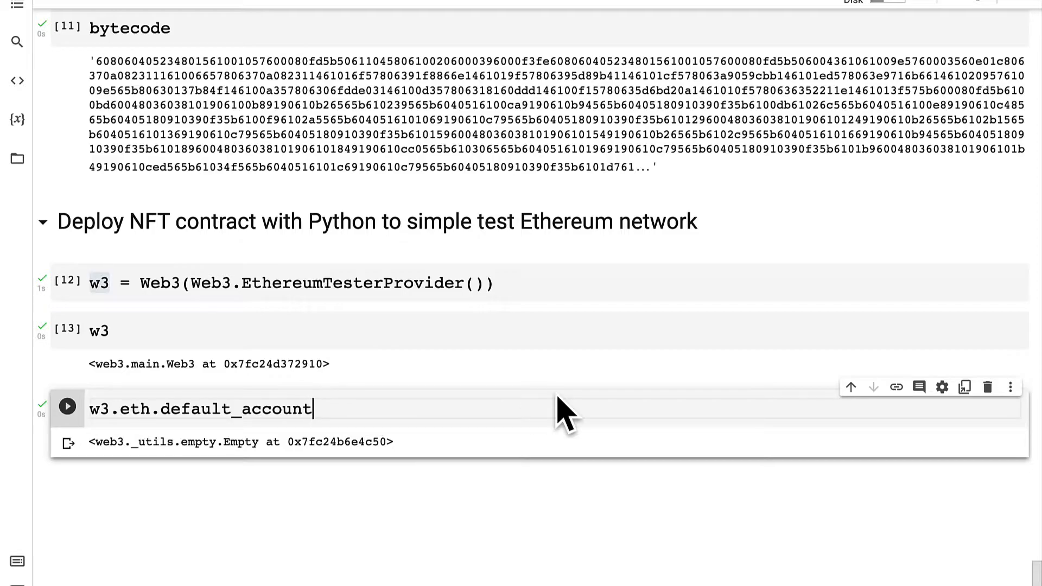
text(= w3.eth.)
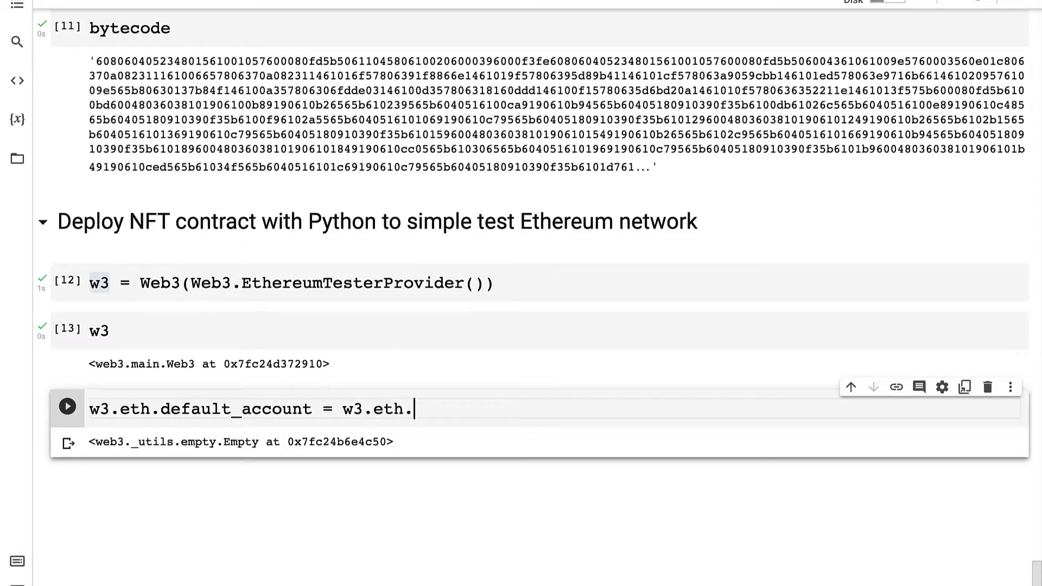
text(accounts[0])
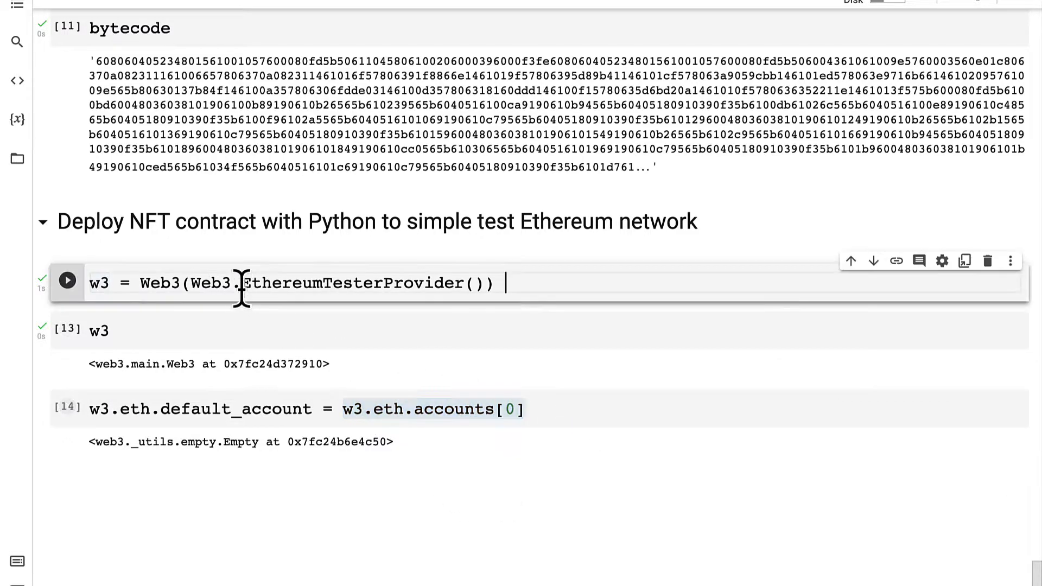
drag(241, 282, 501, 282)
text(w3.eth.default_account)
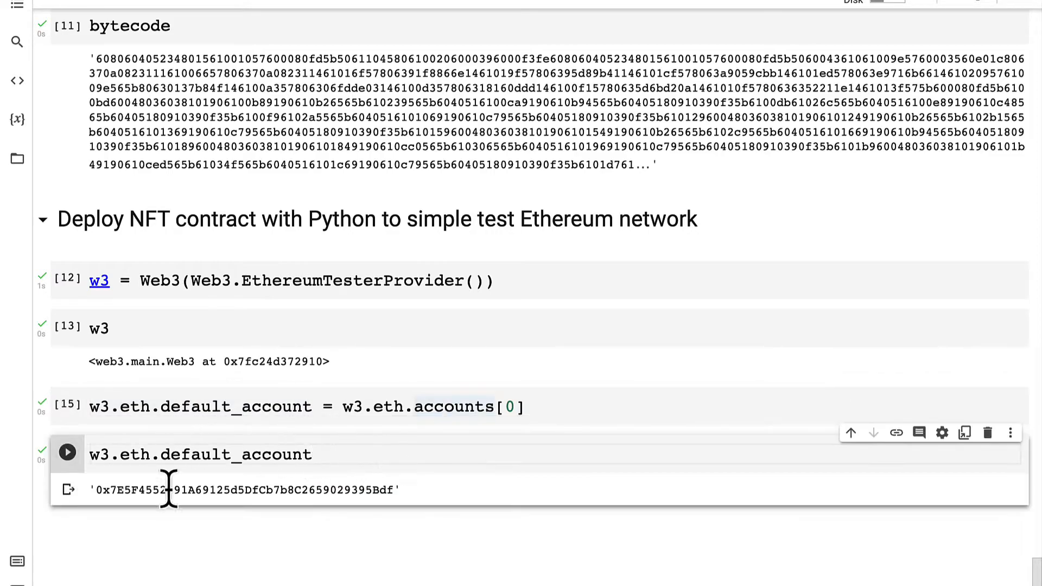
scroll(down, 3)
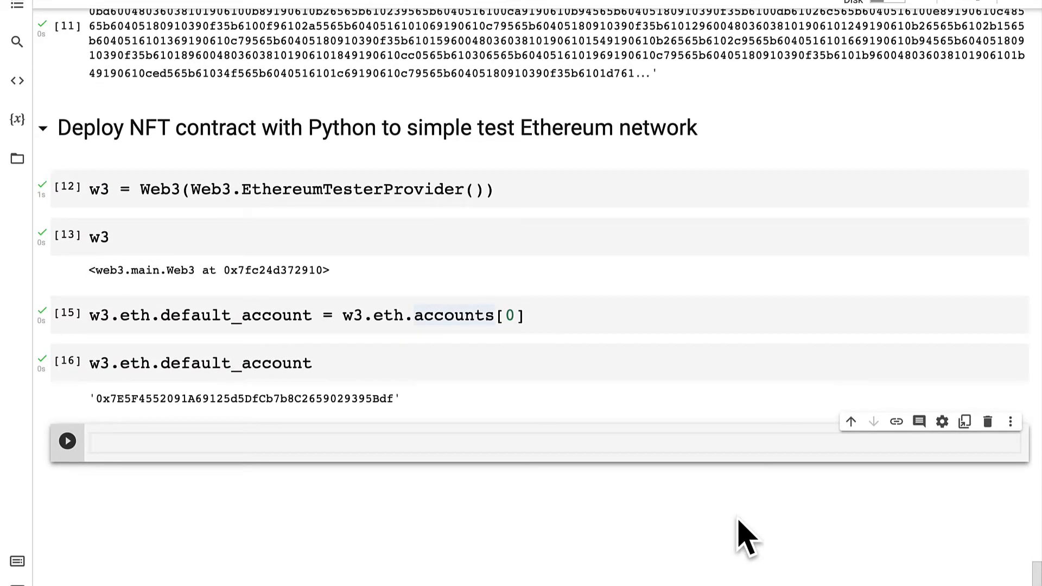
Run NFT = w3.eth.contract(abi = abi, bytecode = bytecode) to build the contract object.
text(NFT =)
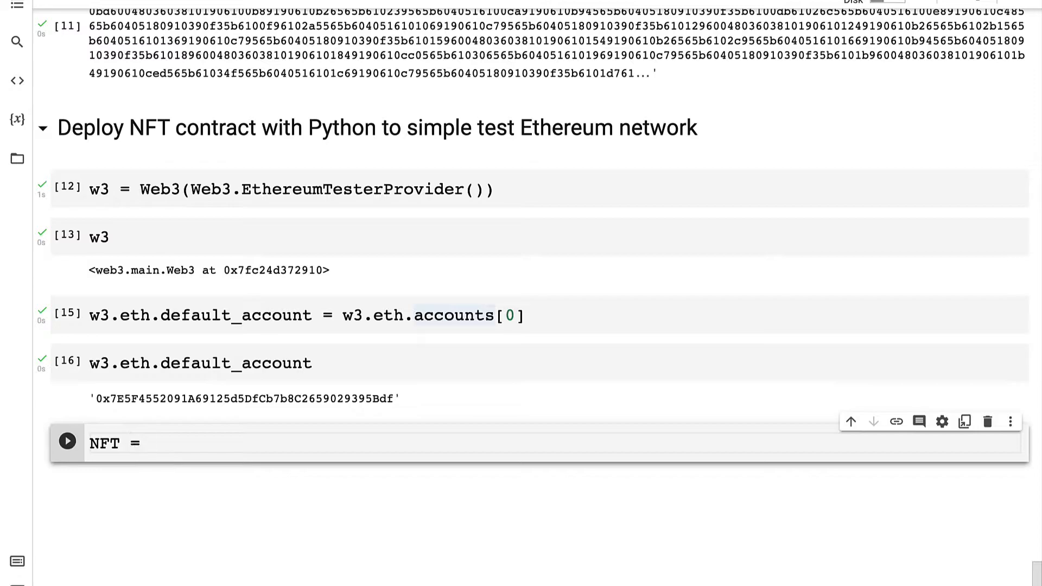
text(w3.eth.contrac)
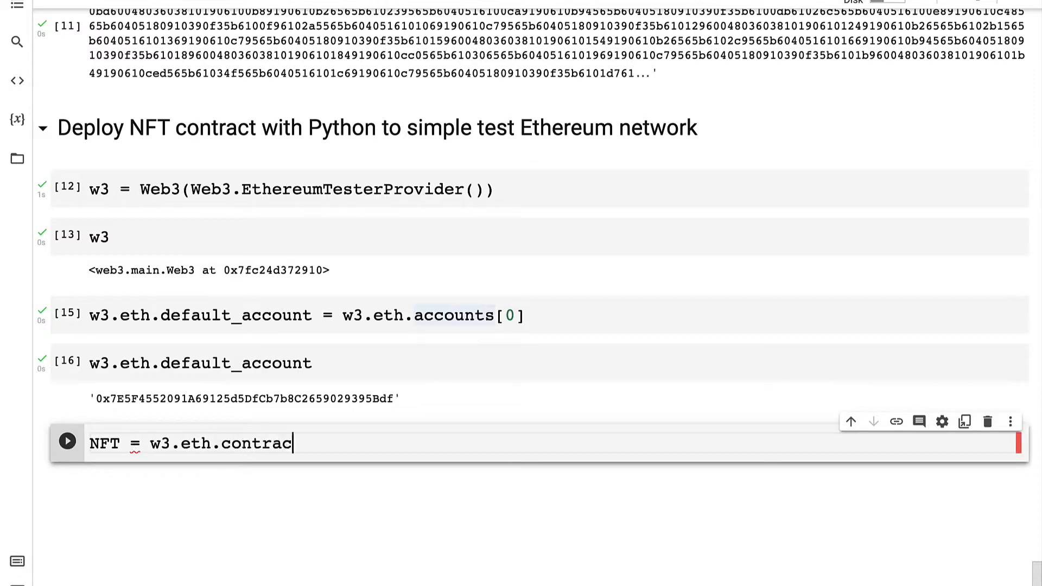
text(t(abi =)
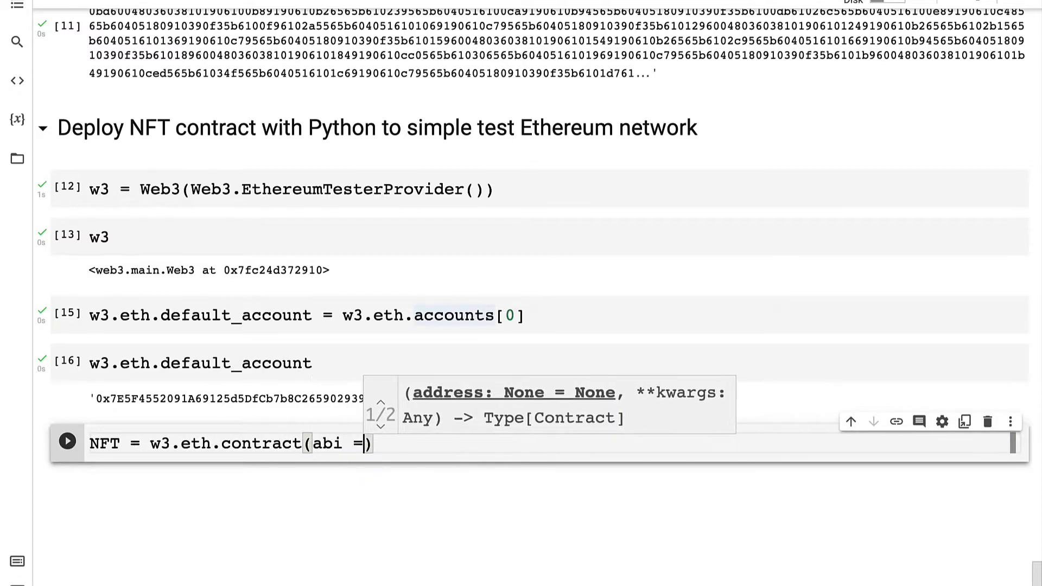
text(abi, bytecode =)
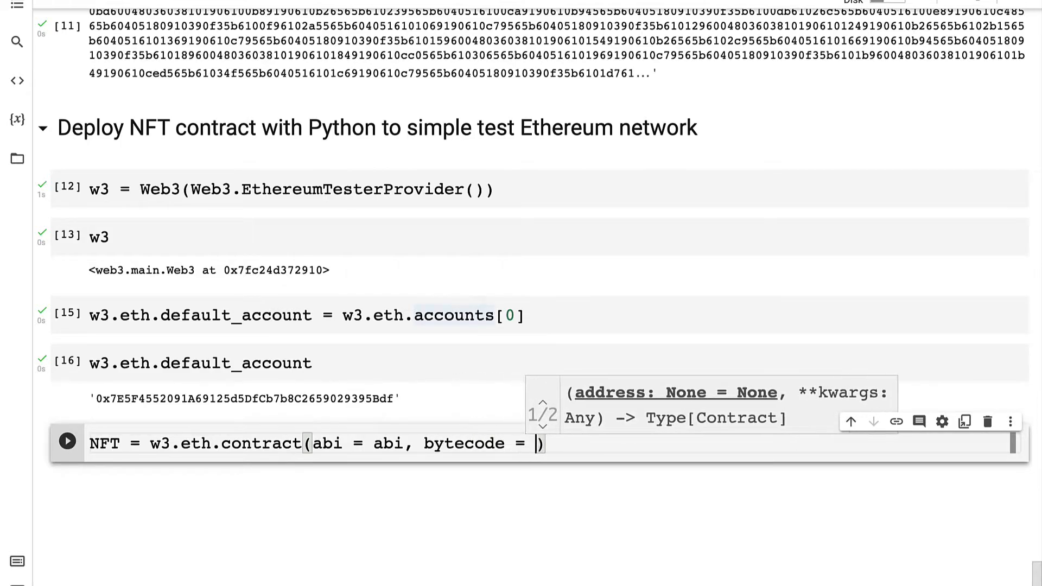
text(bytecode)
text(NFT)
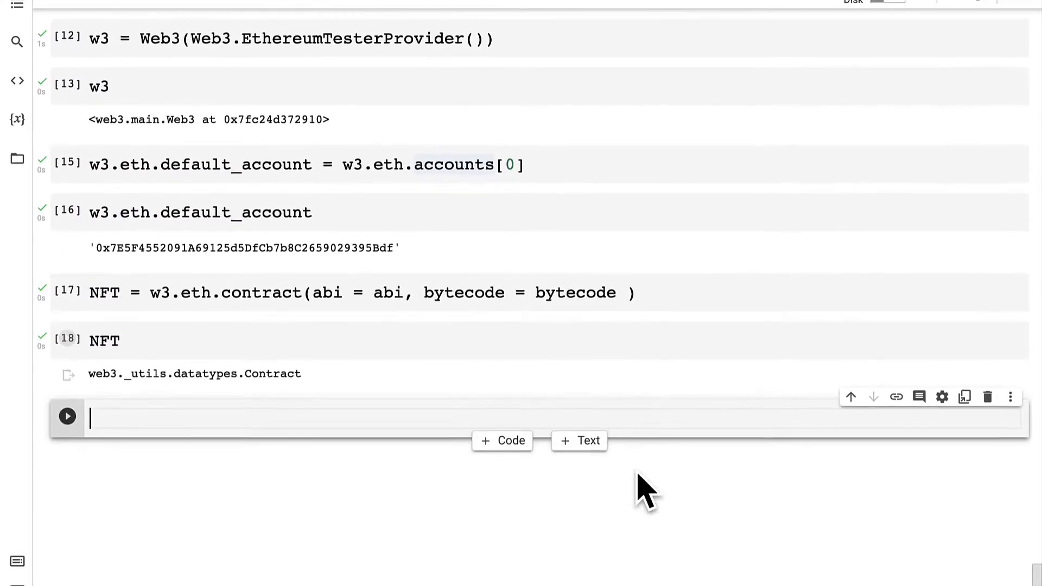
scroll(down, 3)
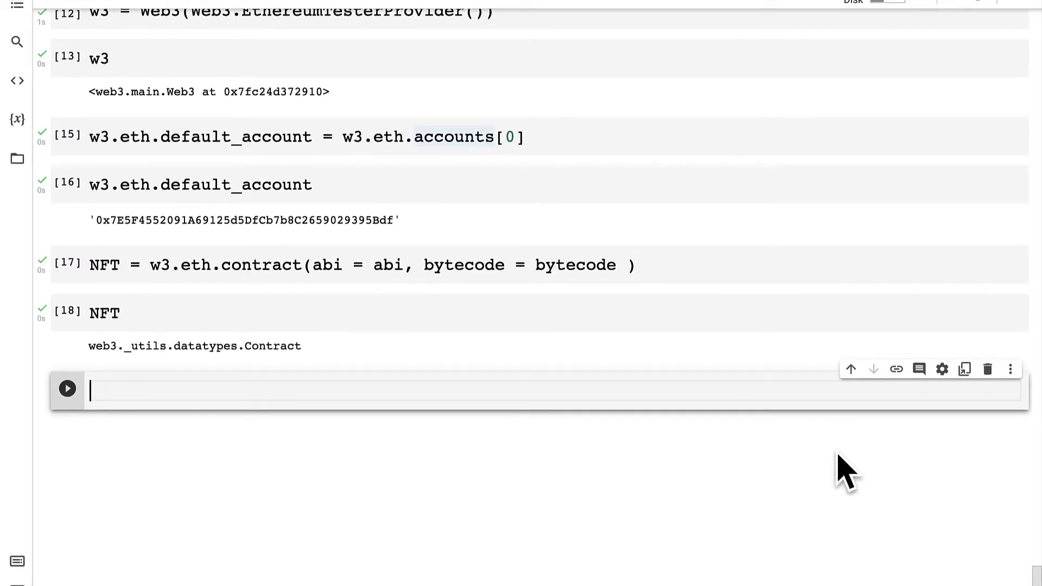
Run transaction_hash = NFT.constructor().transact() and display the HexBytes hash.
text(N)
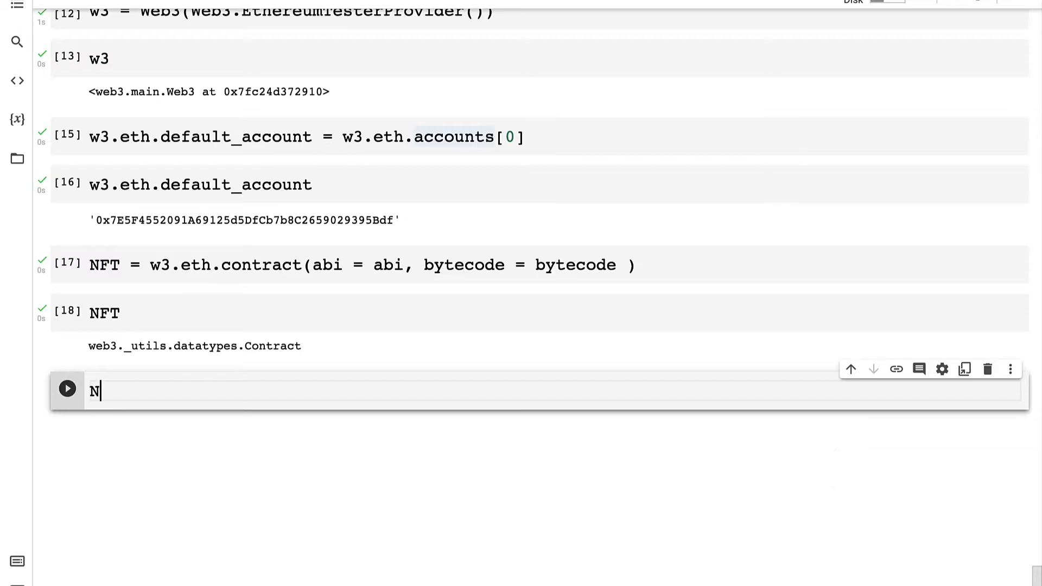
text(FT.constructor()
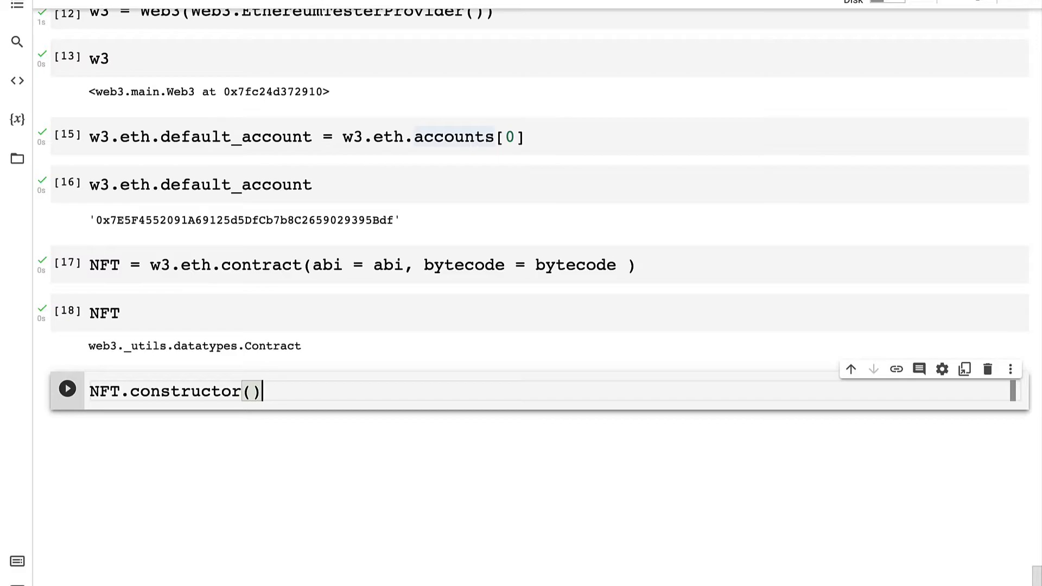
text(.transact()
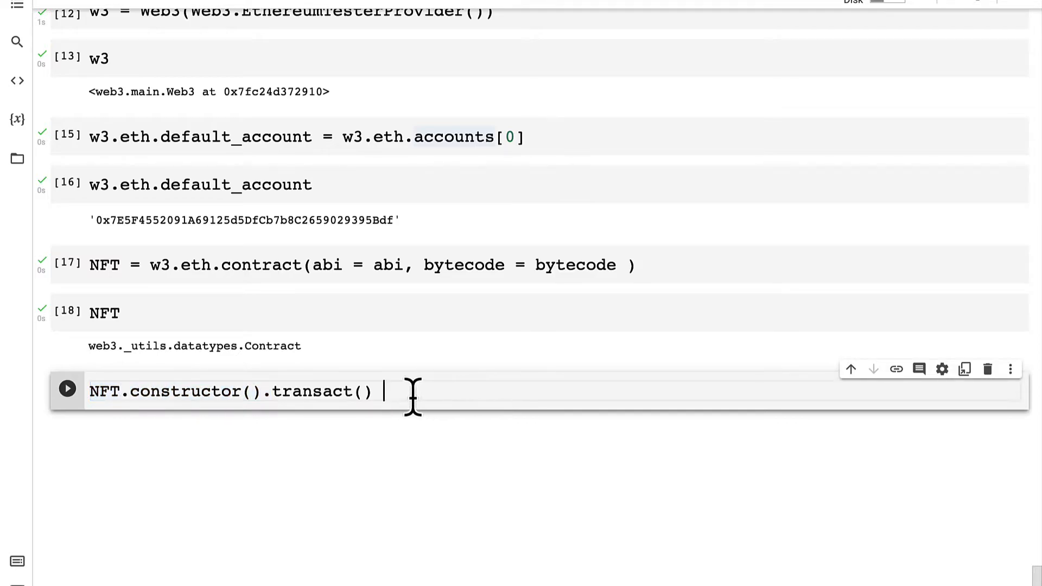
double_click(325, 391)
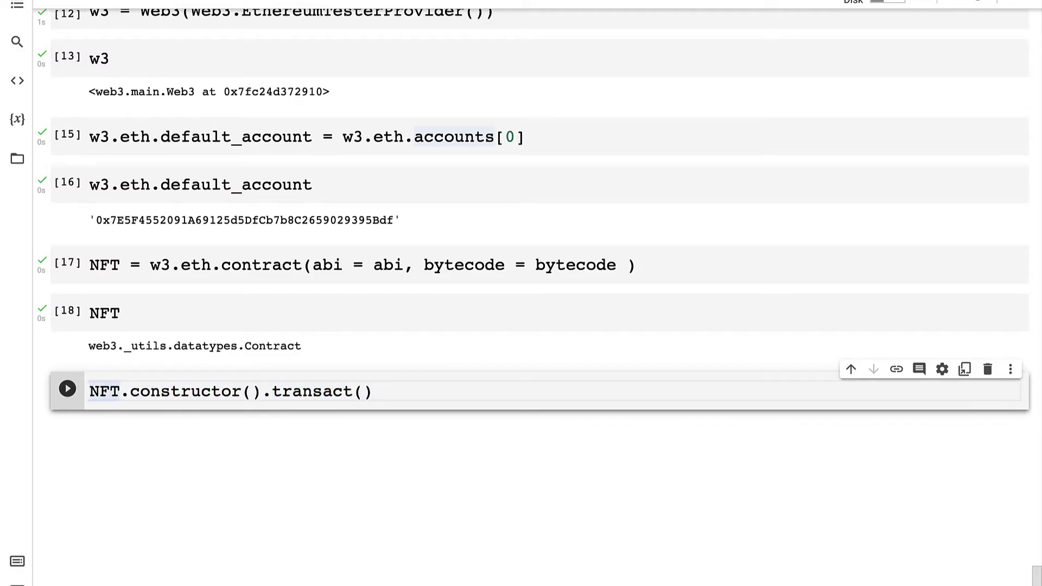
text(transaction_hash =)
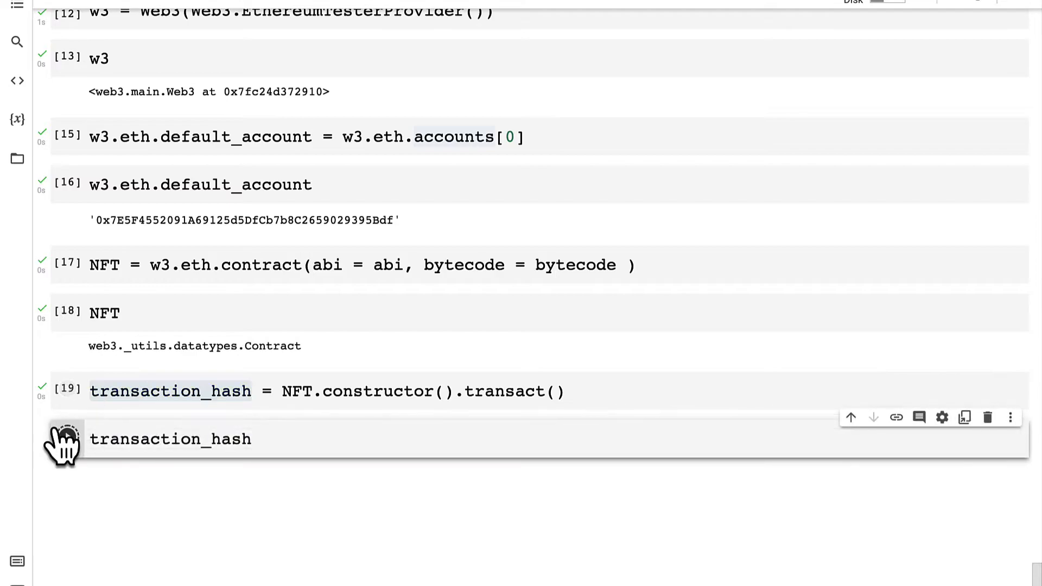
click(65, 438)
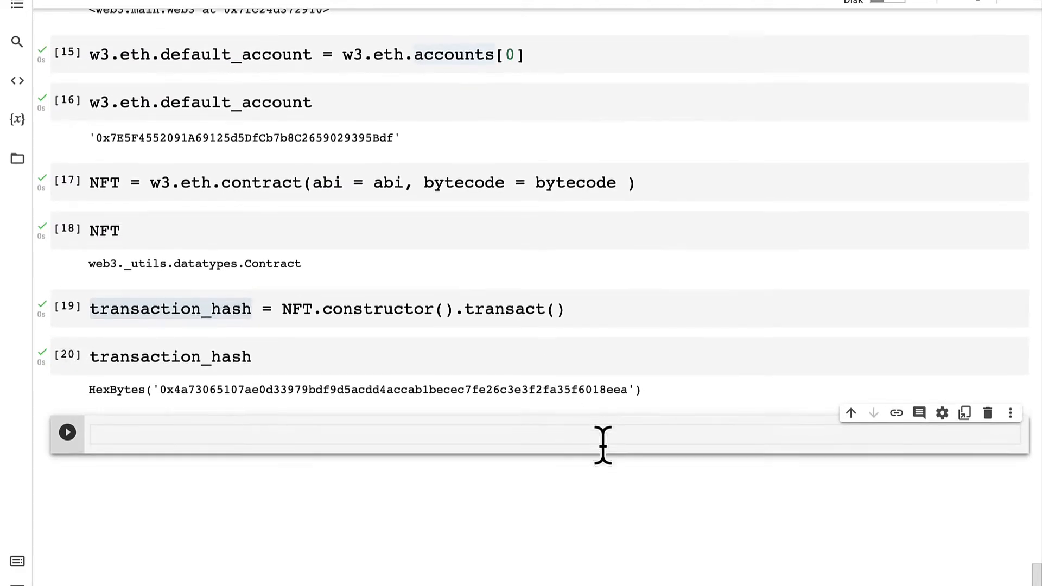
Write transaction_receipt = w3.eth.wait_for_transaction_receipt(transaction_hash) with a line displaying it.
text(w3.eth.)
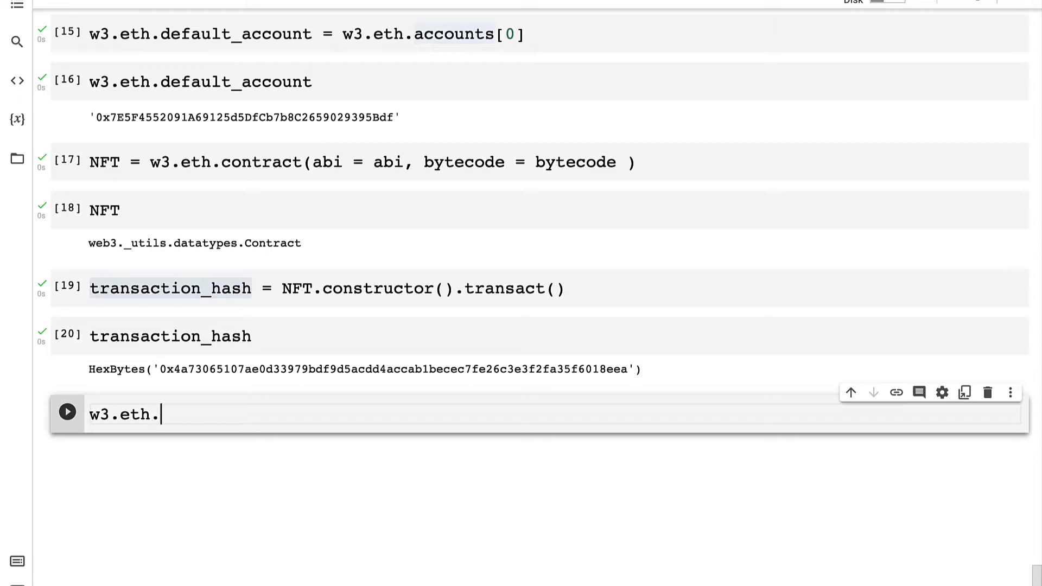
text(wait_for_transa)
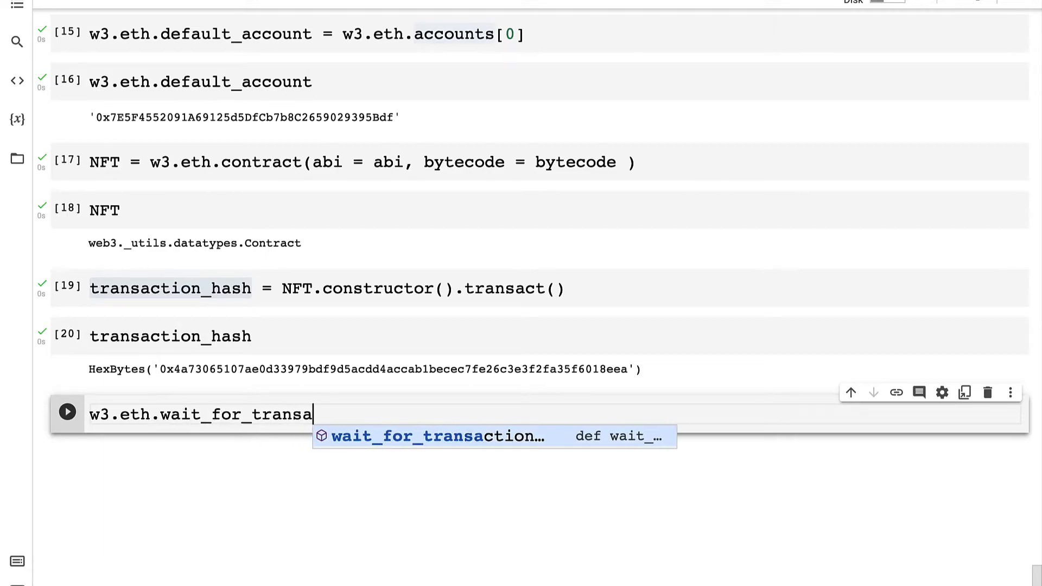
text(ction_receipt(transa)
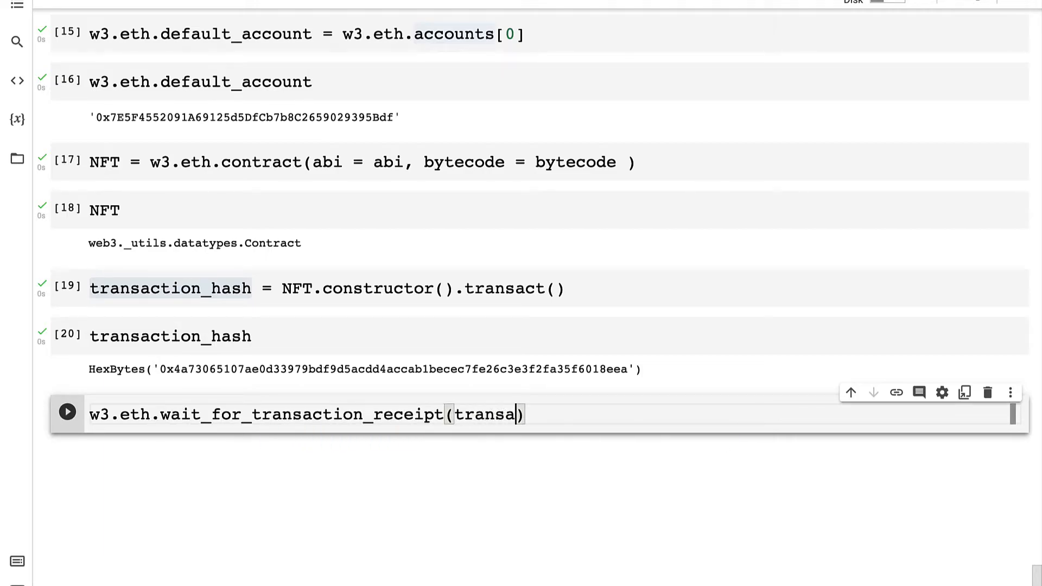
text(ction_hash)
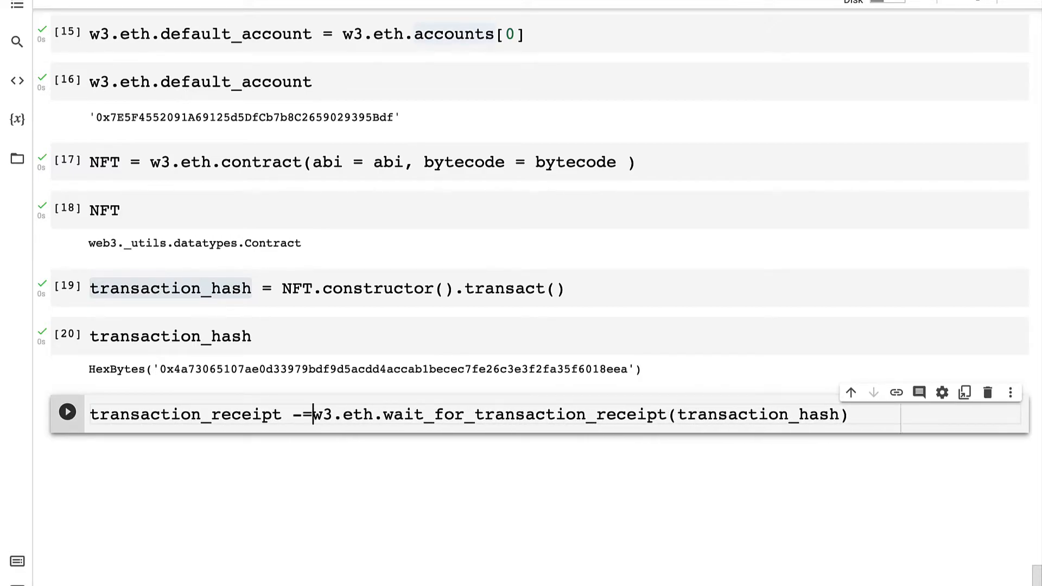
key(Backspace)
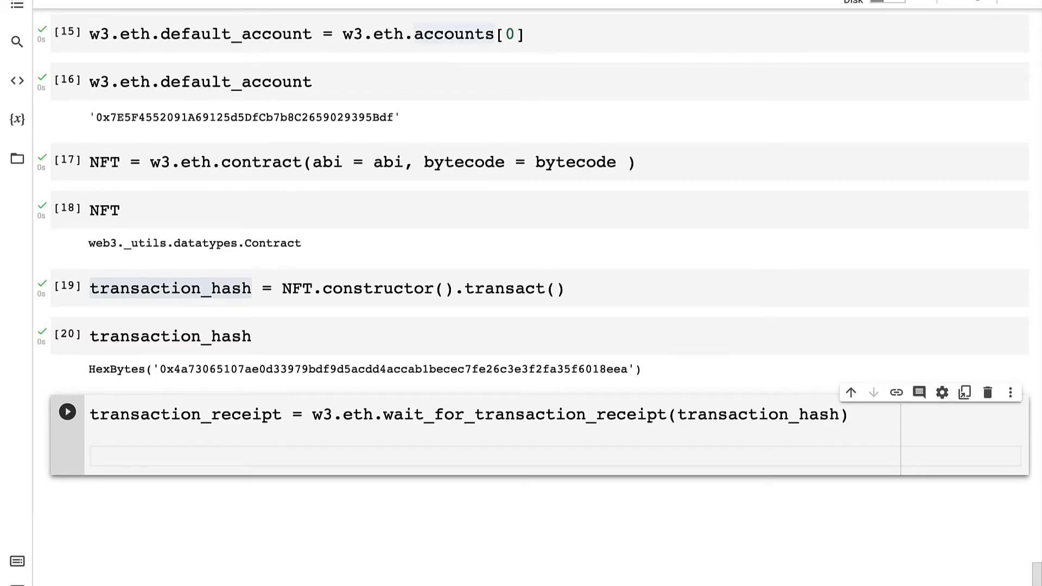
click(66, 412)
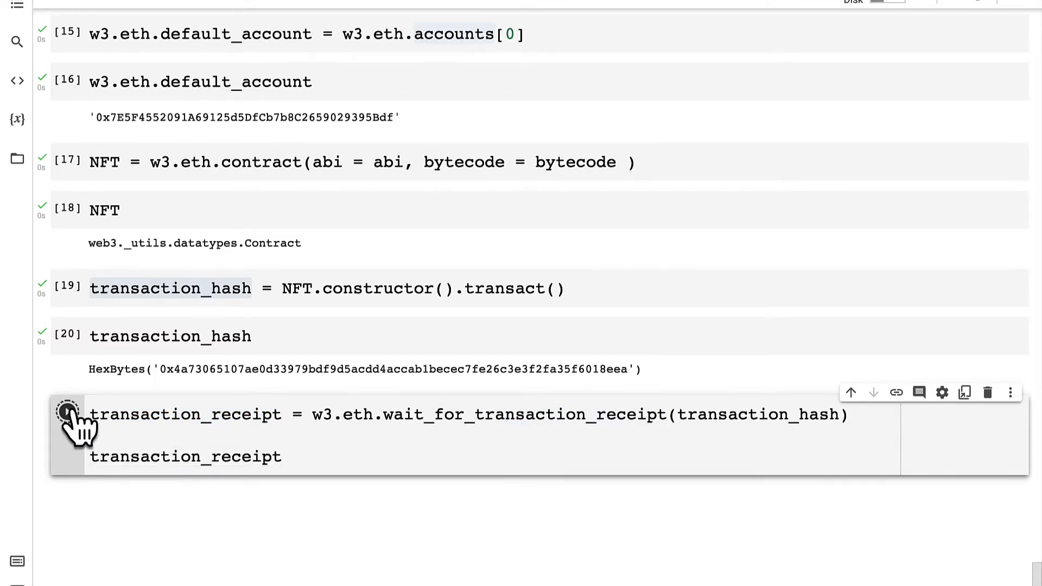
Run the receipt cell and inspect the blockHash and other fields of the AttributeDict output.
click(66, 413)
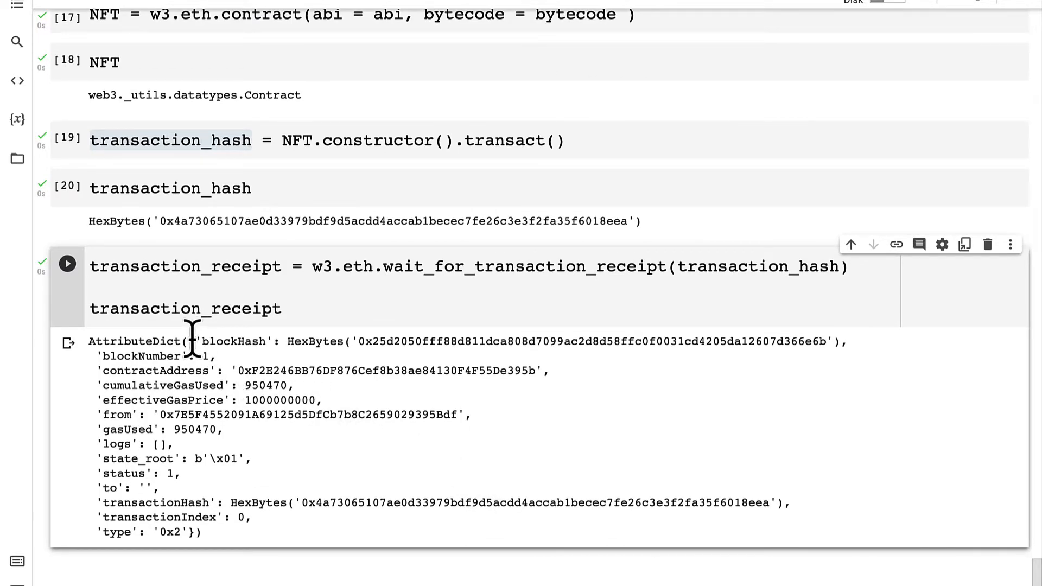
double_click(229, 340)
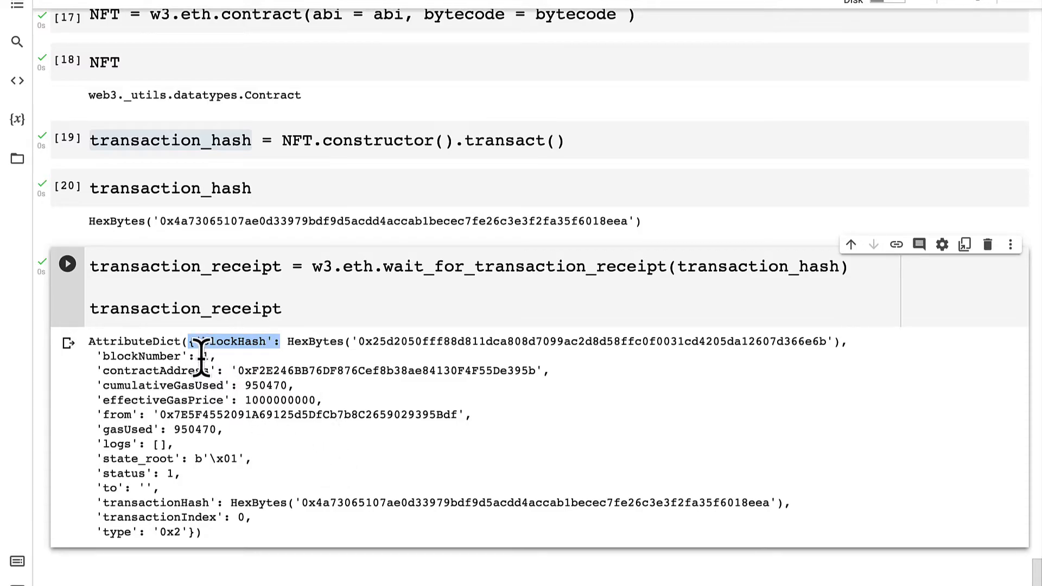
double_click(137, 356)
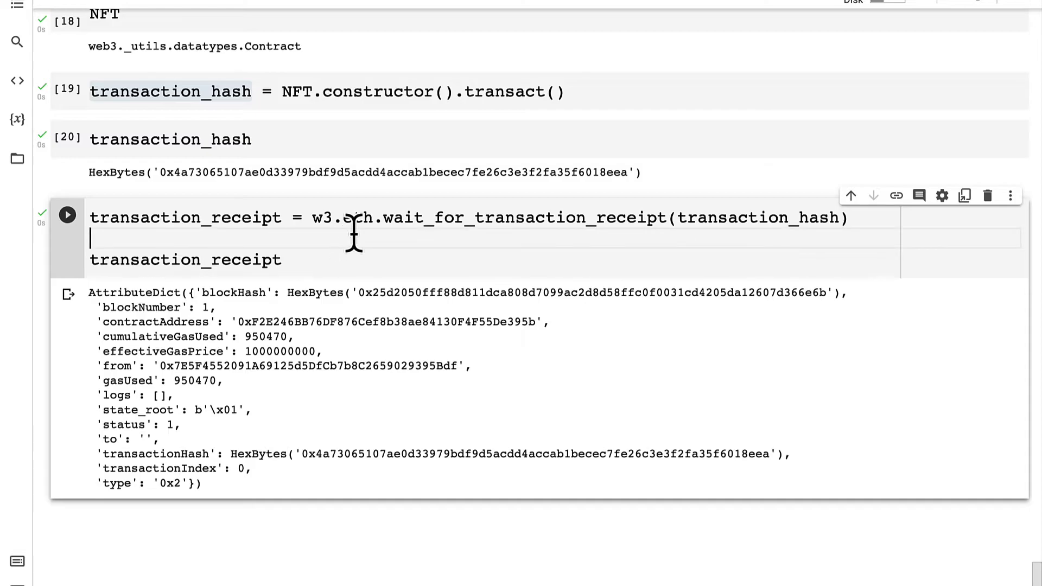
mouse_move(409, 249)
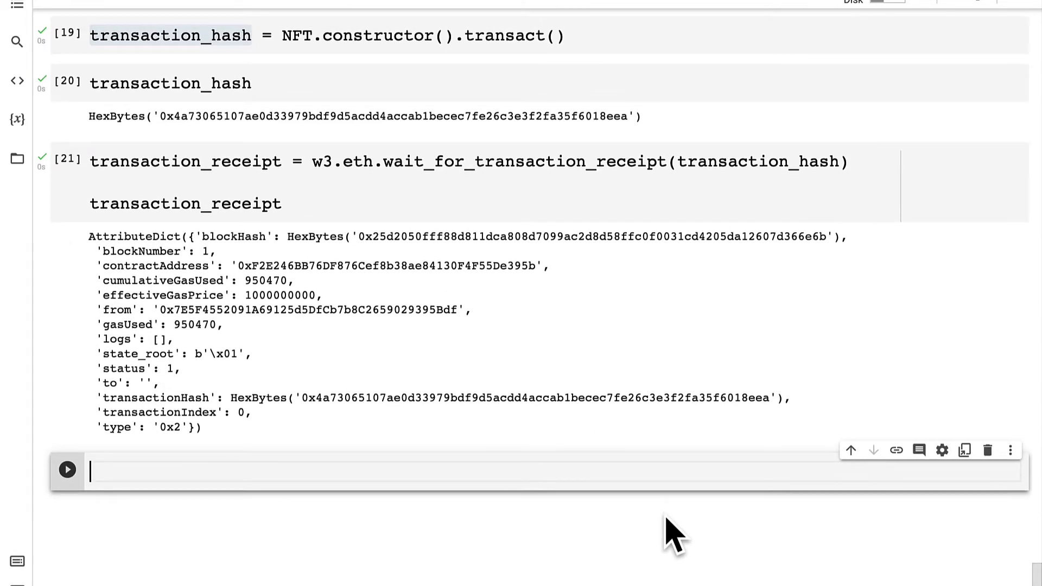
Write nft_object = w3.eth.contract(address = transaction_receipt.contractAddress, abi = abi).
text(n)
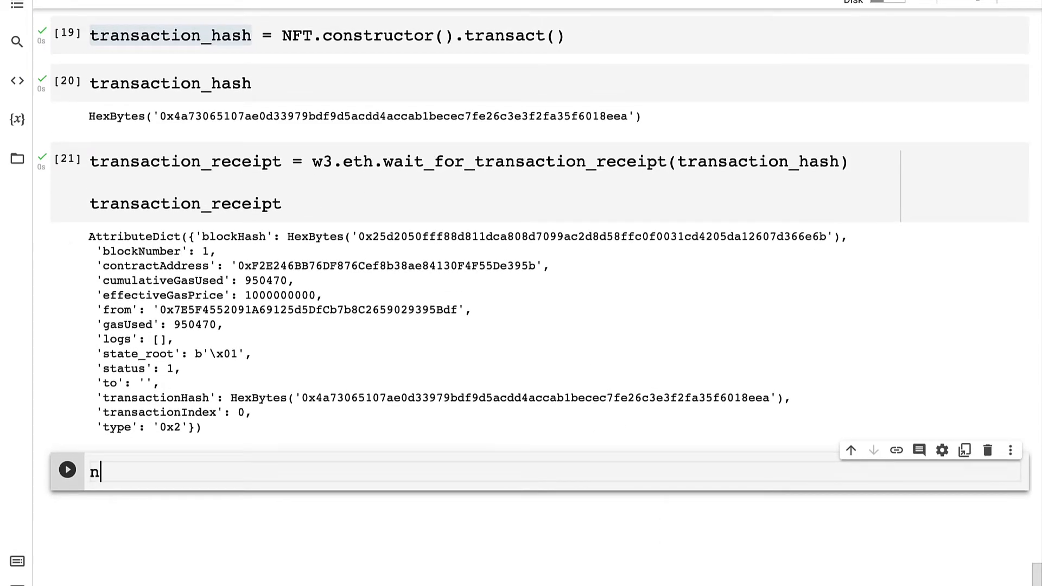
text(ft_object = w3.eth.cont)
text(address = transactio)
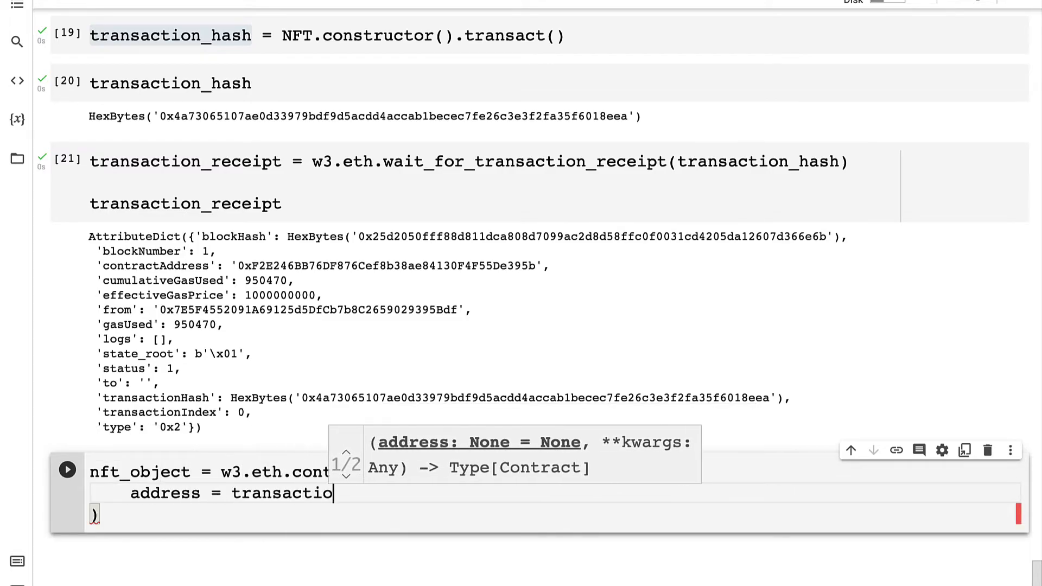
text(n_receipt.contractAddress)
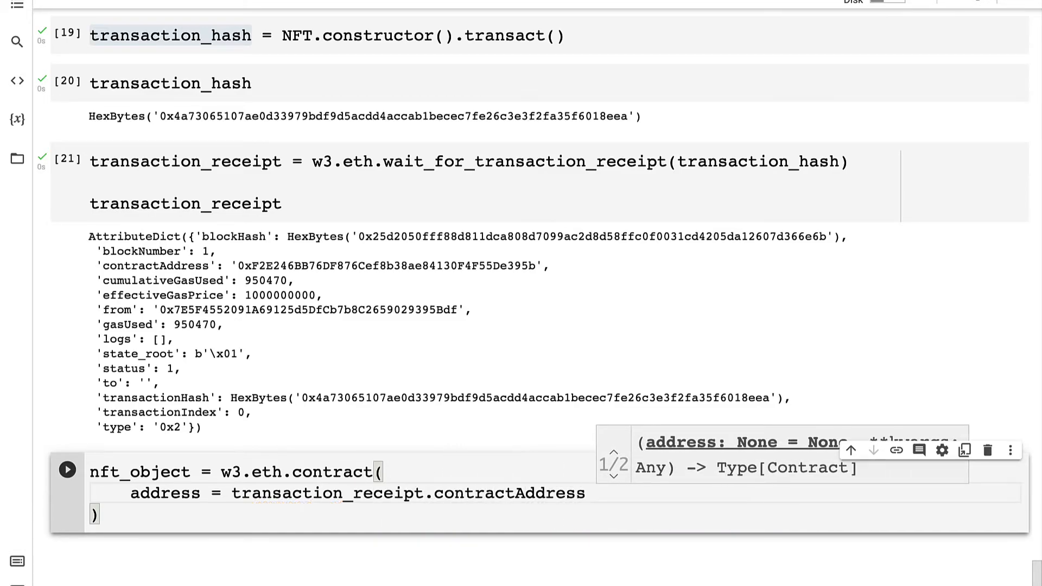
double_click(154, 267)
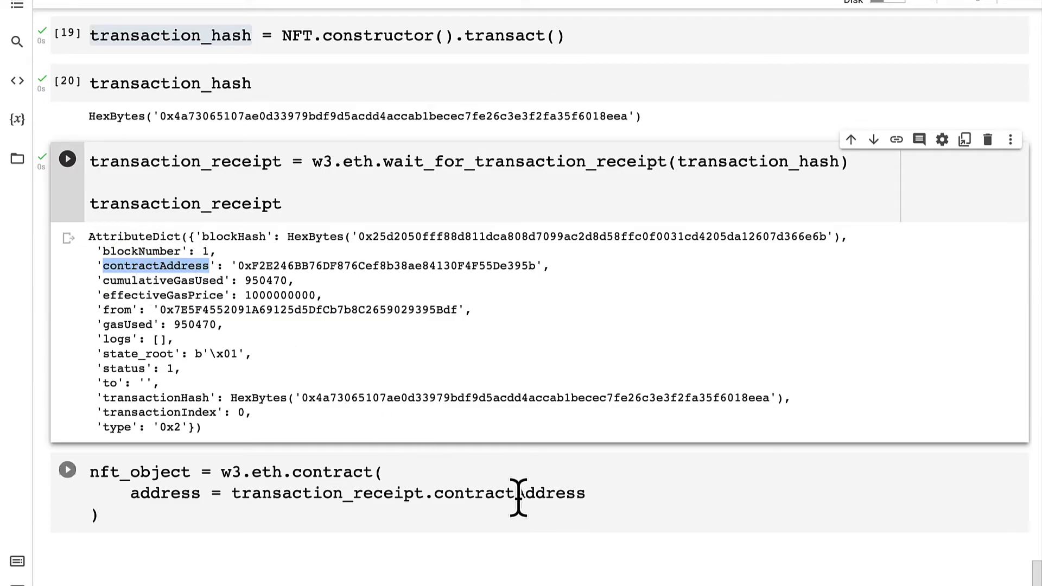
double_click(503, 492)
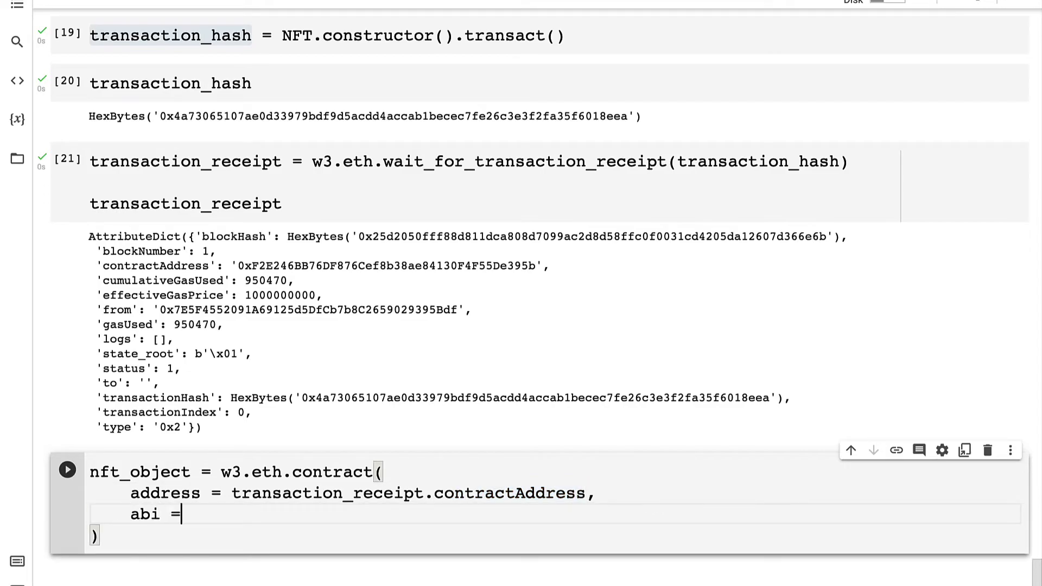
text(abi)
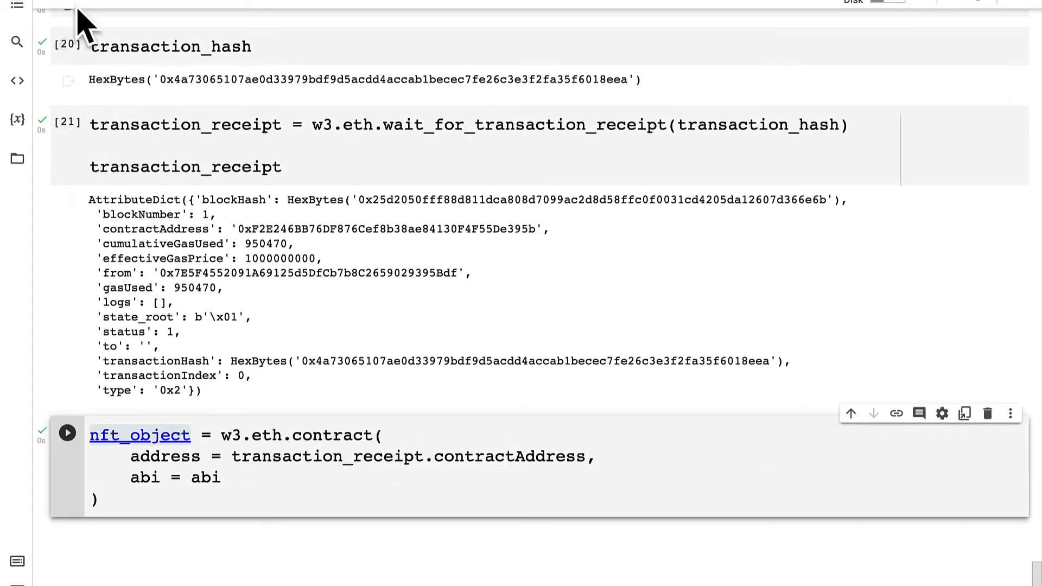
Run the nft_object cell and display nft_object as a web3 Contract.
click(66, 433)
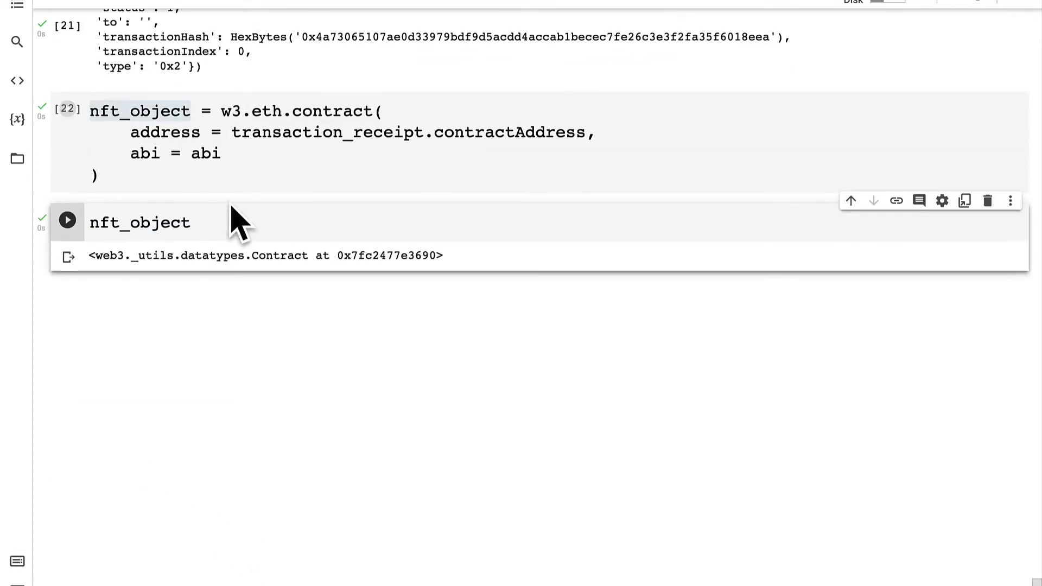
scroll(down, 3)
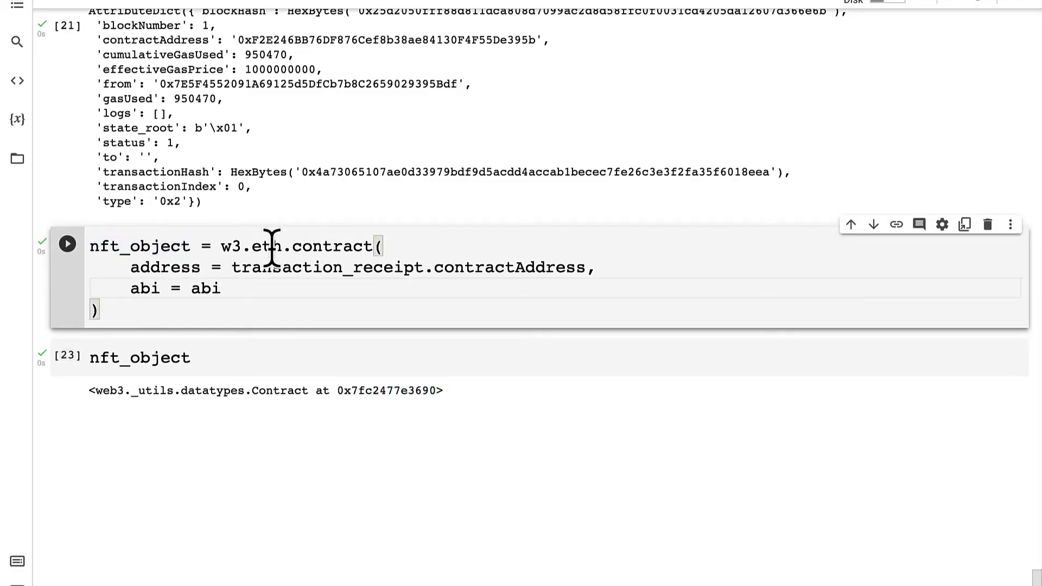
mouse_move(269, 287)
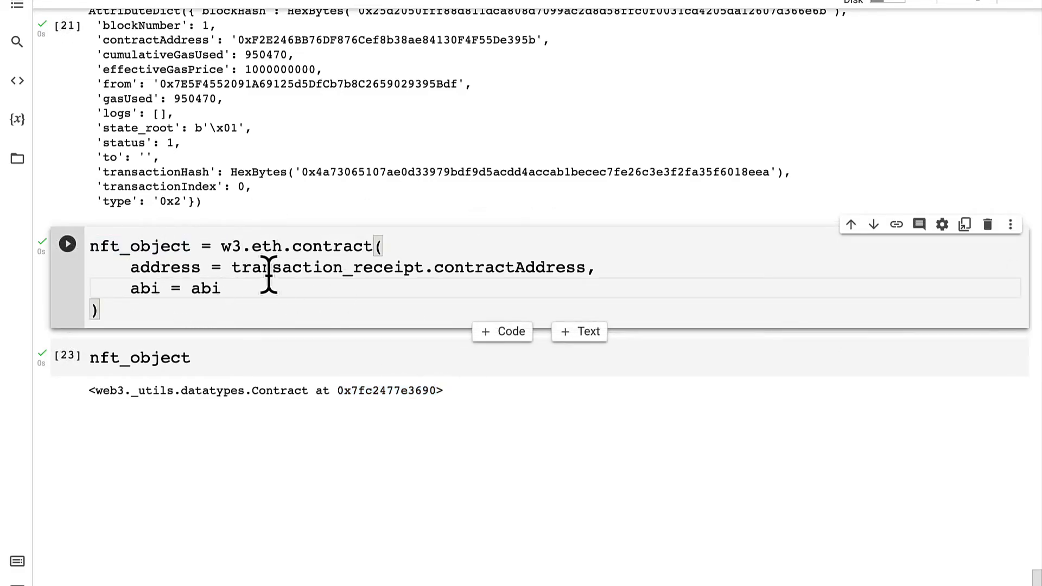
double_click(140, 247)
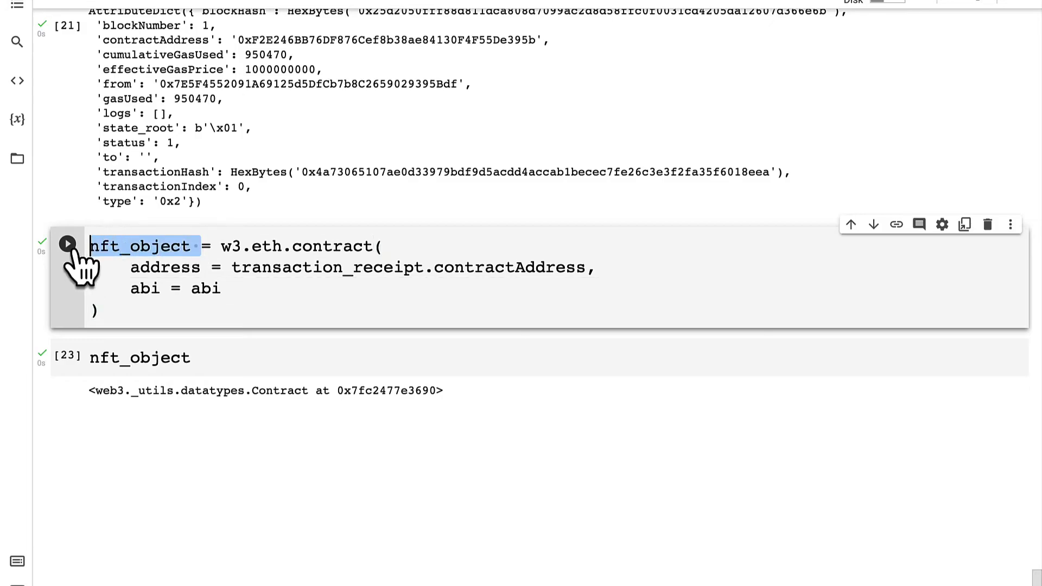
click(251, 266)
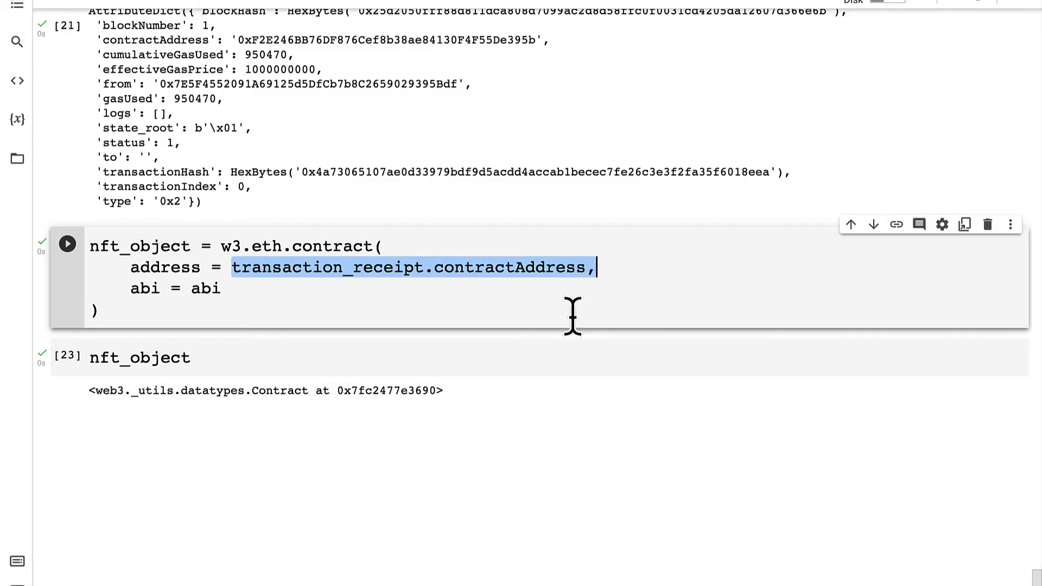
mouse_move(382, 325)
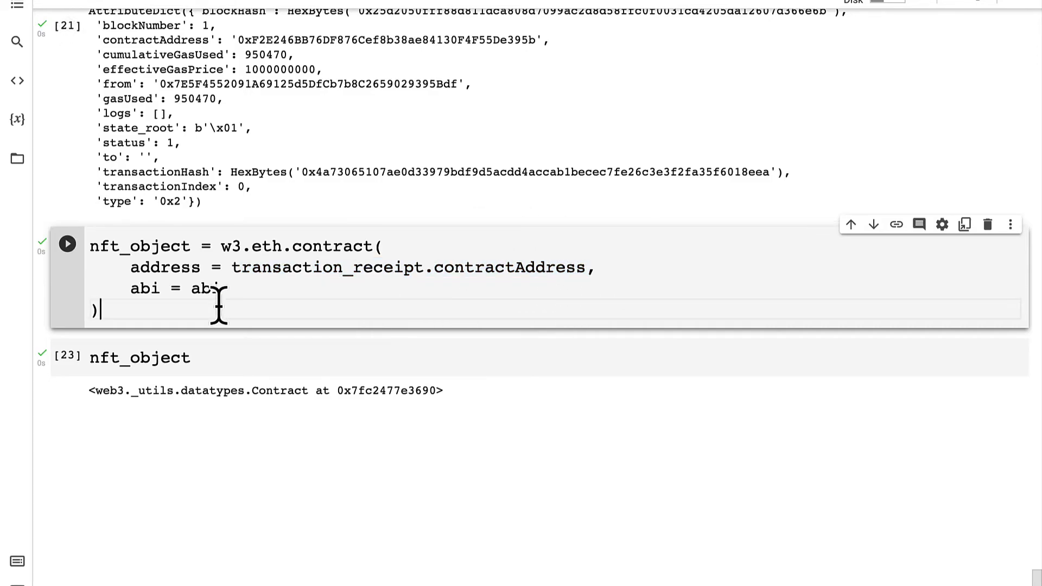
key(ctrl+a)
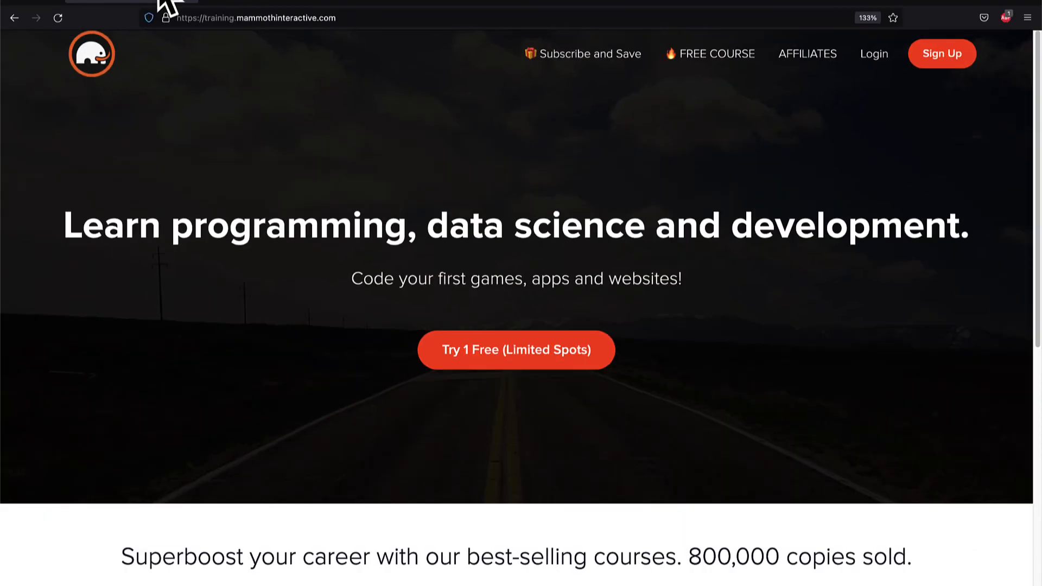
View All Products on the Mammoth Interactive homepage and scroll the course catalogue.
scroll(down, 3)
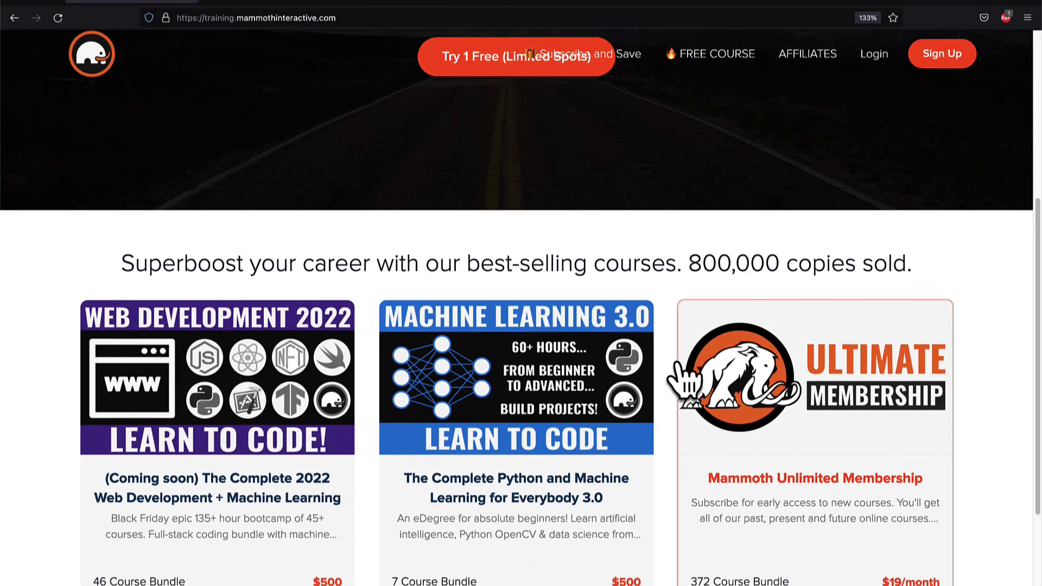
scroll(down, 3)
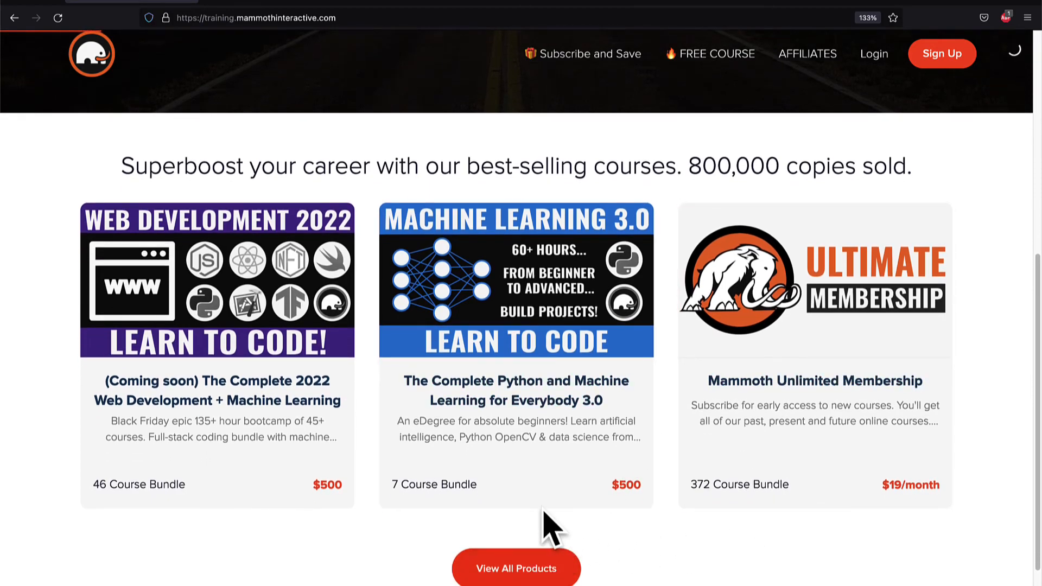
click(515, 567)
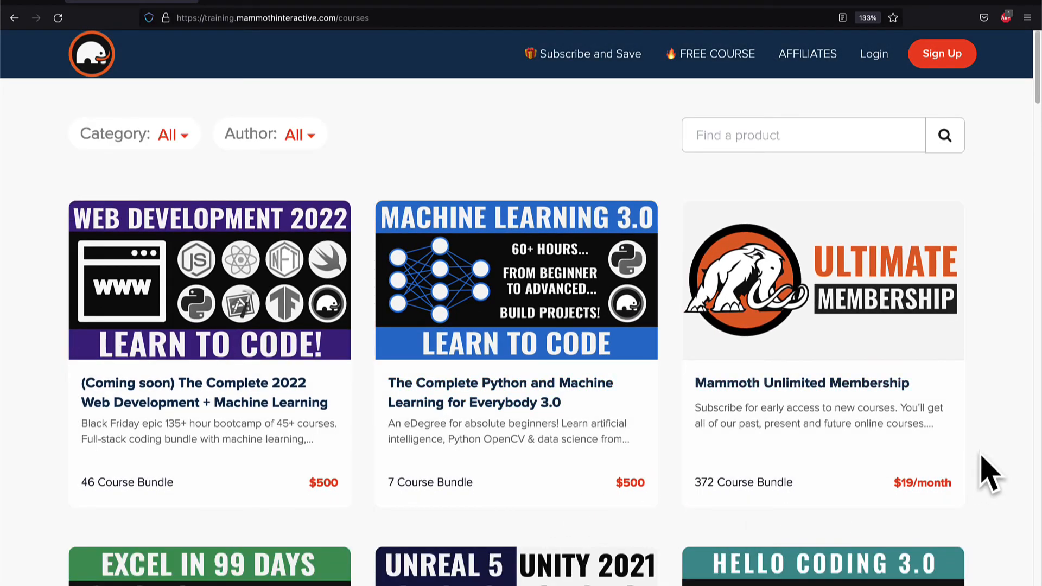
mouse_move(1029, 495)
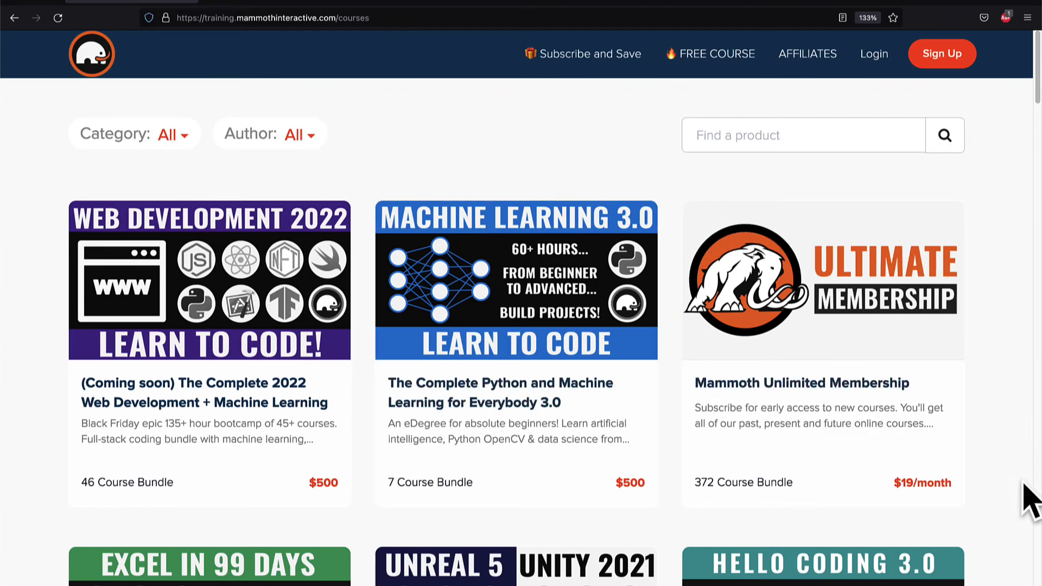
scroll(down, 3)
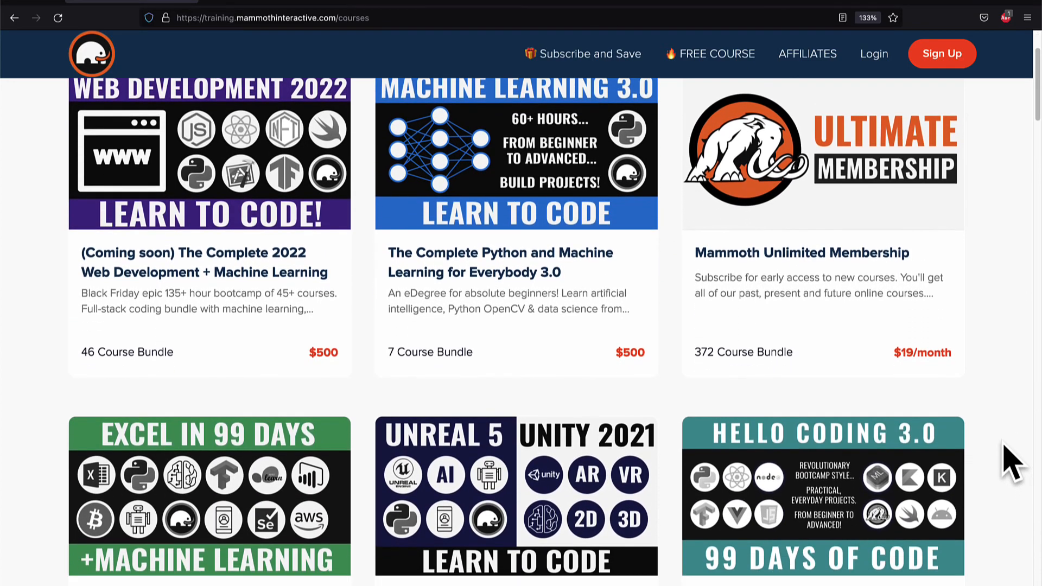
scroll(down, 3)
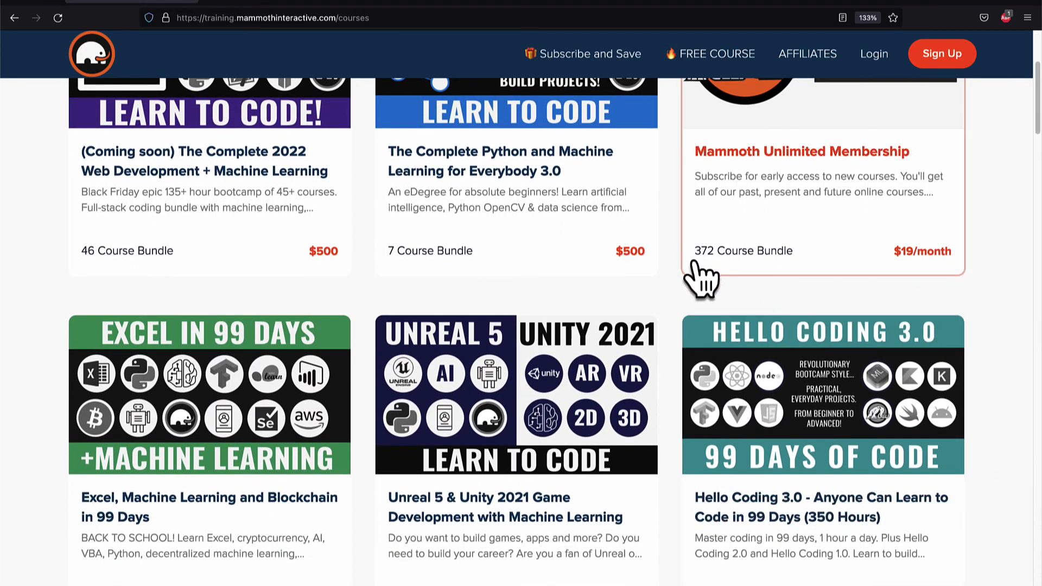
scroll(down, 3)
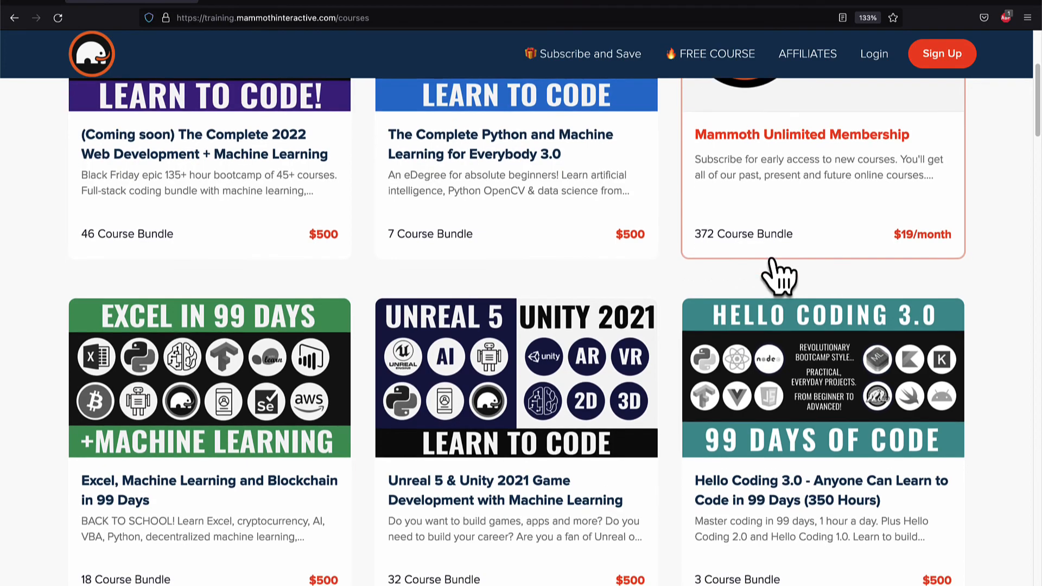